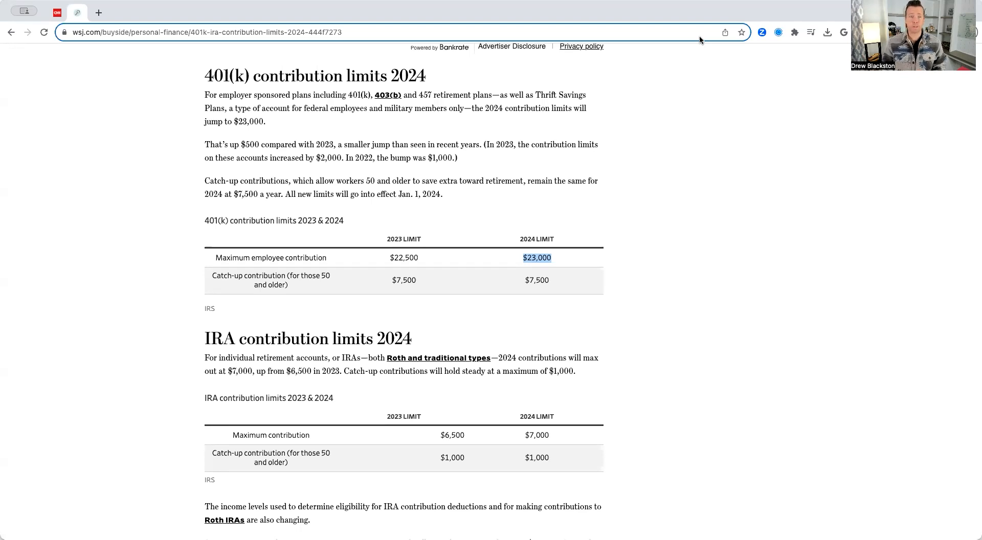
mouse_move(331, 82)
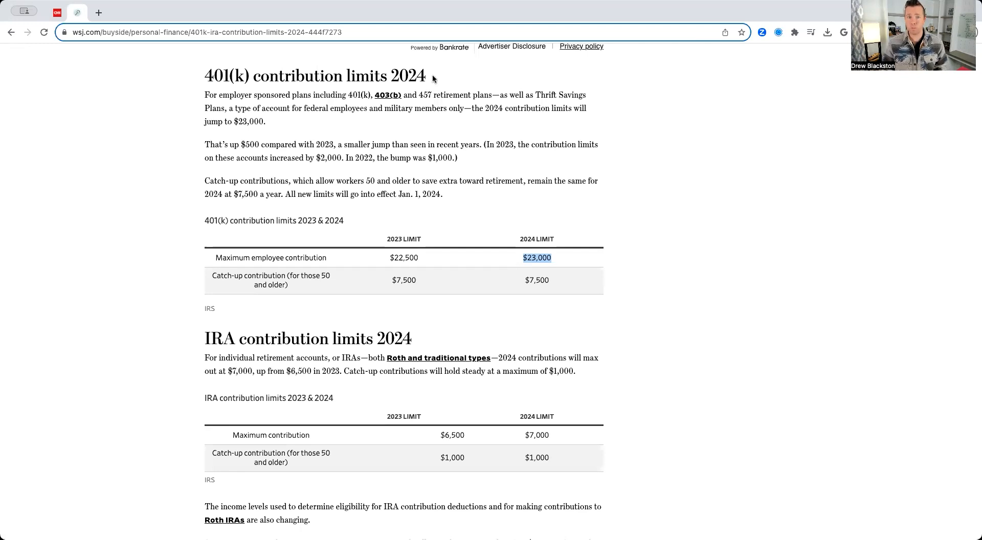
mouse_move(391, 92)
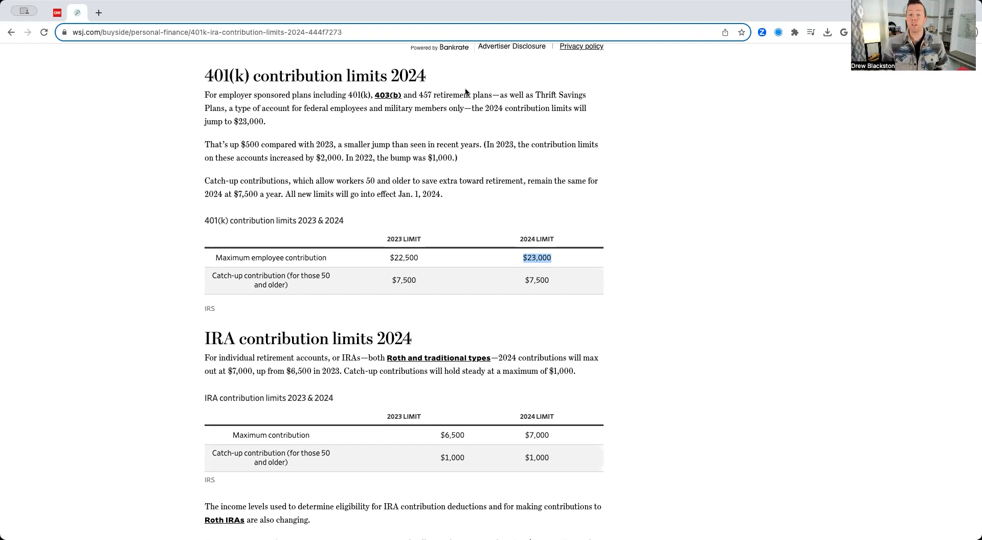
mouse_move(208, 114)
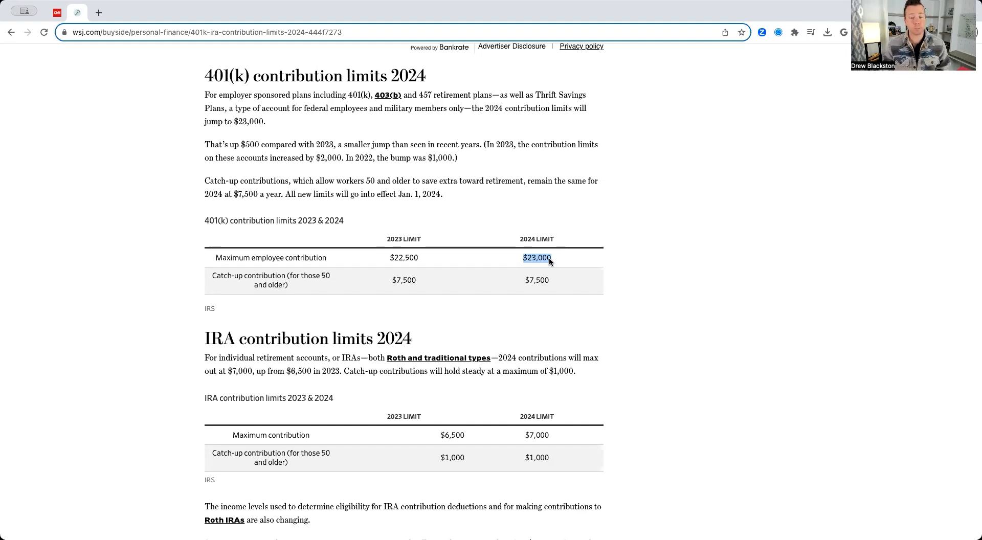
mouse_move(554, 281)
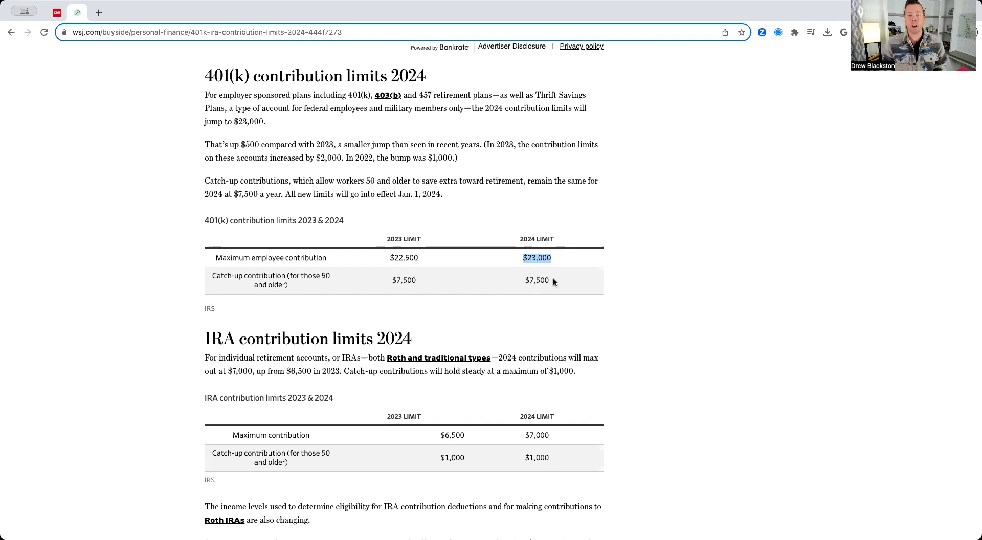
mouse_move(548, 267)
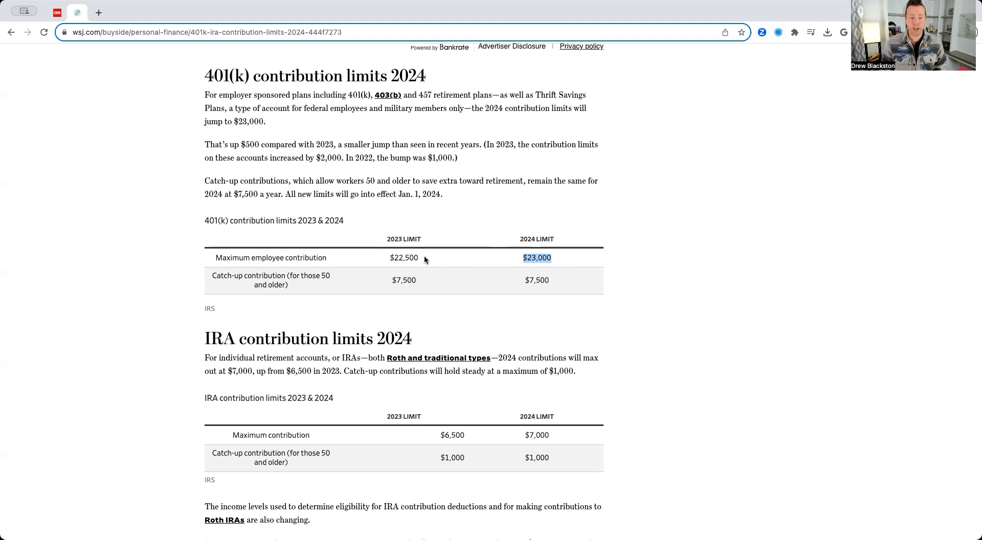
mouse_move(405, 251)
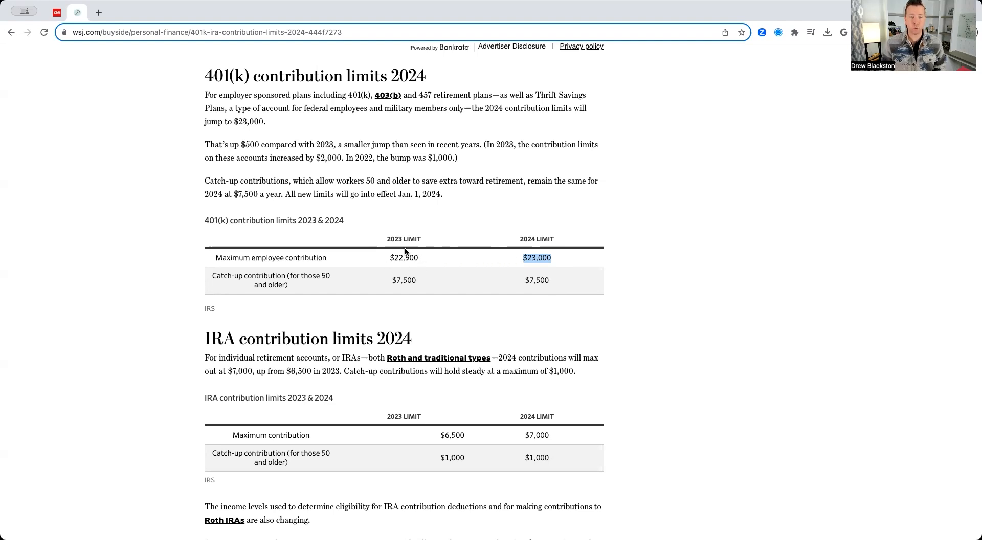
mouse_move(413, 266)
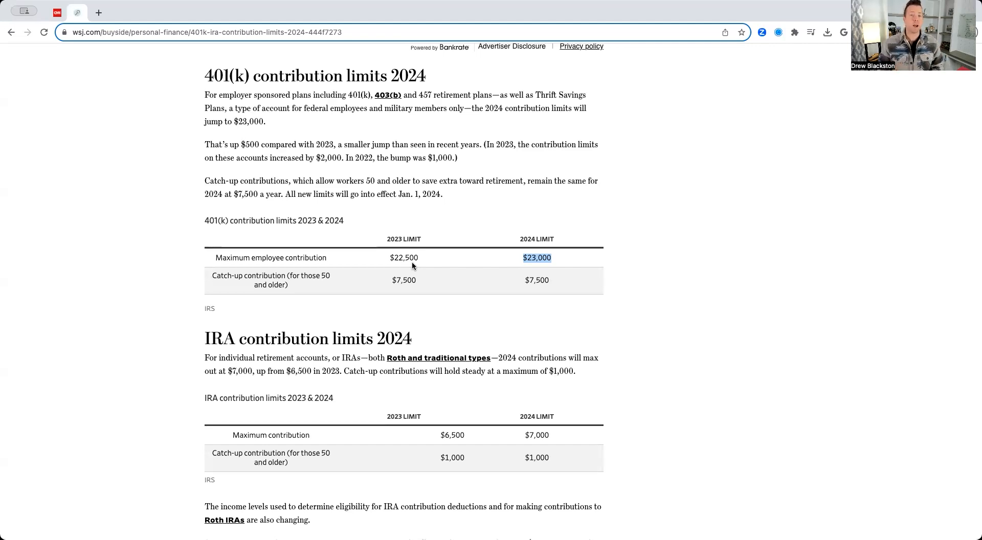
mouse_move(422, 278)
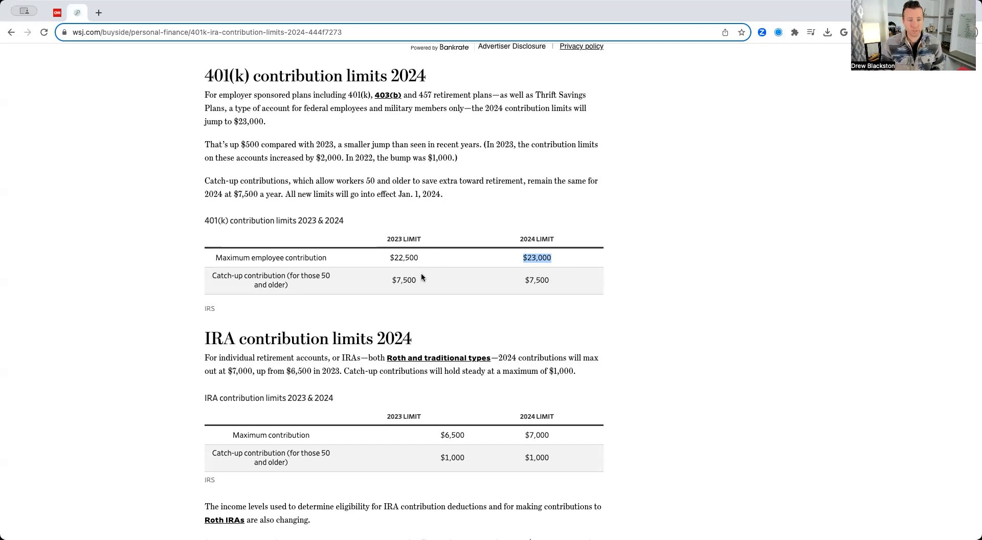
Scroll the WSJ Buyside article to the IRA limits table and Roth IRA income-eligibility paragraphs.
scroll(down, 3)
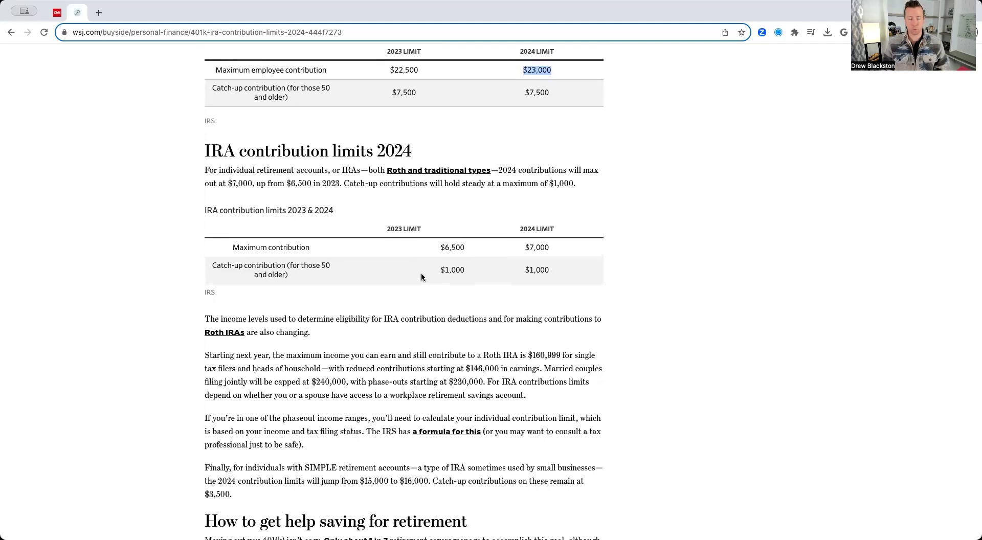
mouse_move(384, 183)
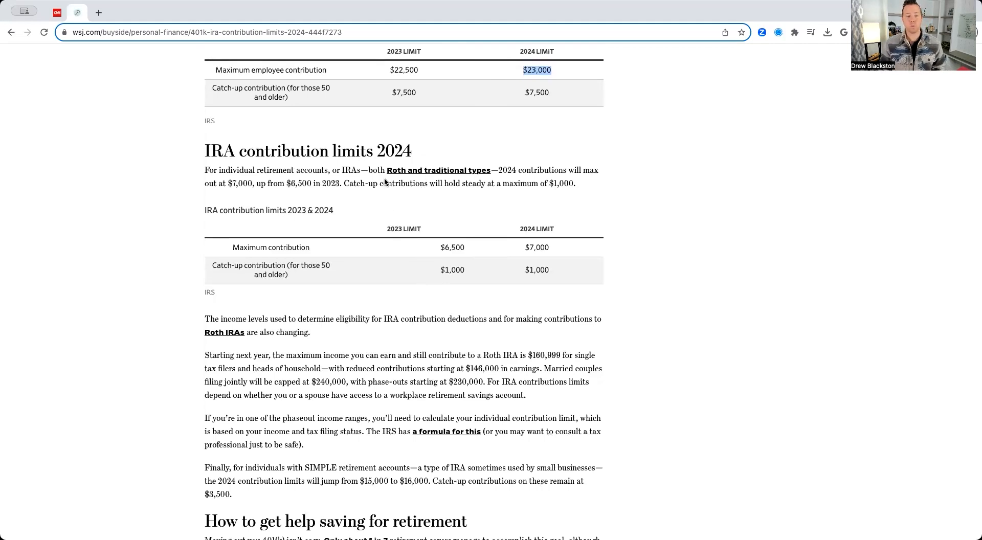
mouse_move(400, 176)
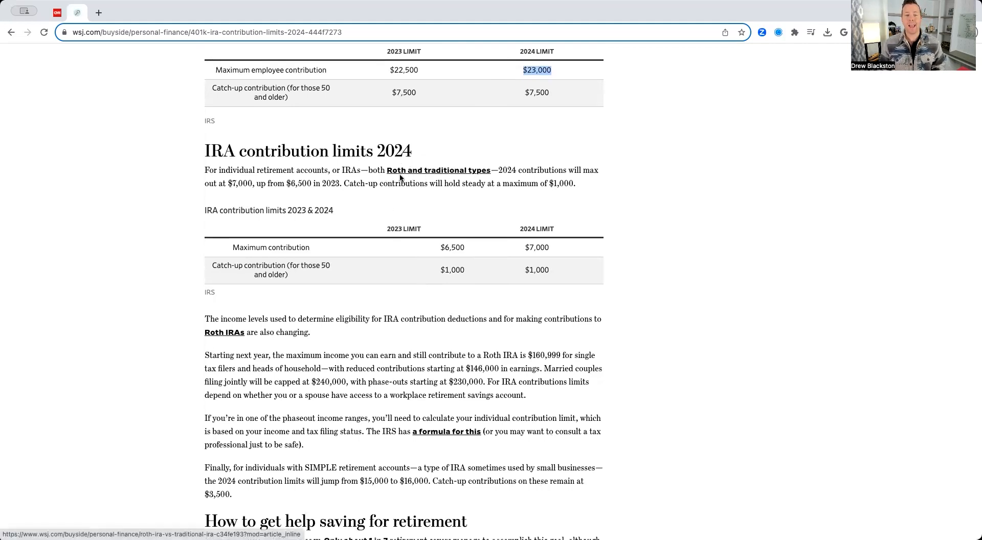
mouse_move(464, 183)
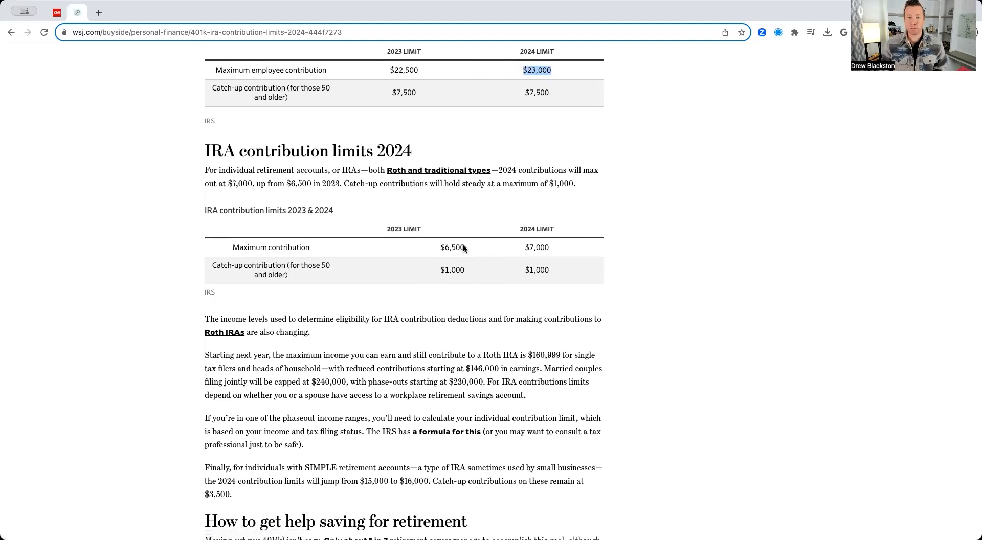
mouse_move(458, 235)
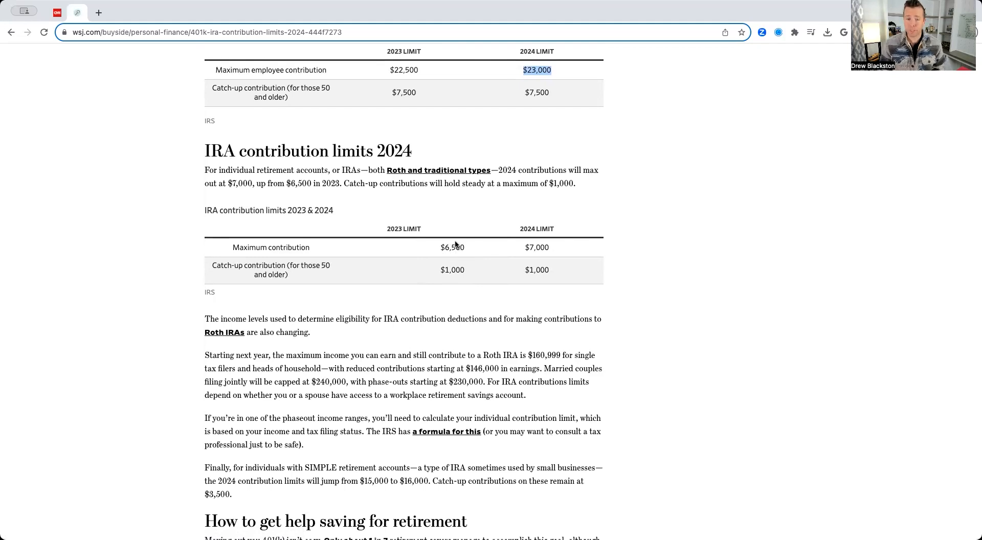
mouse_move(468, 245)
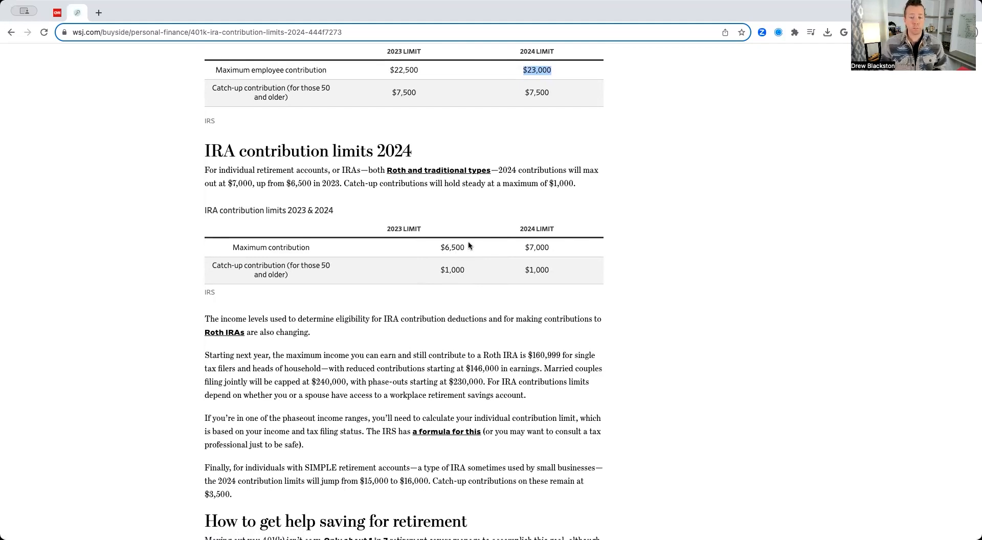
mouse_move(523, 249)
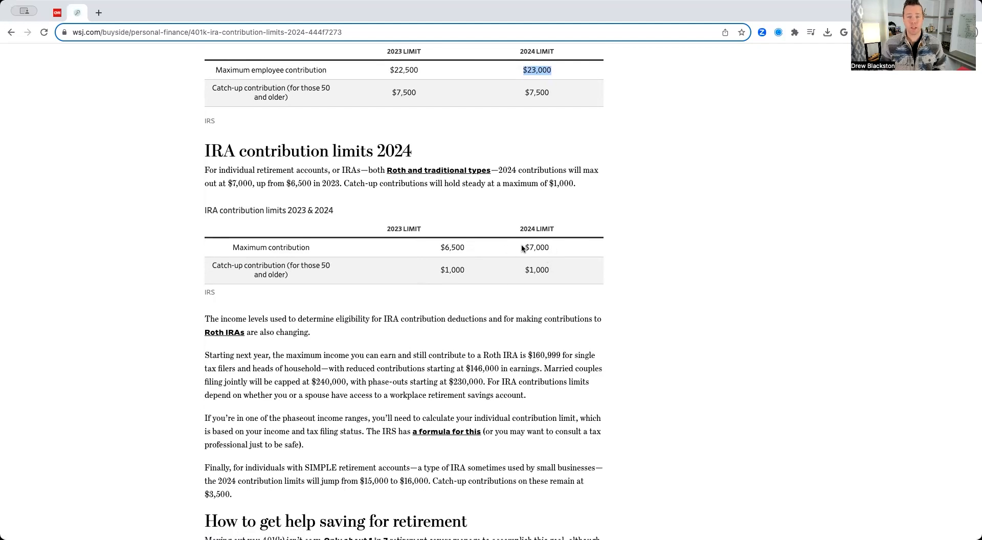
mouse_move(487, 250)
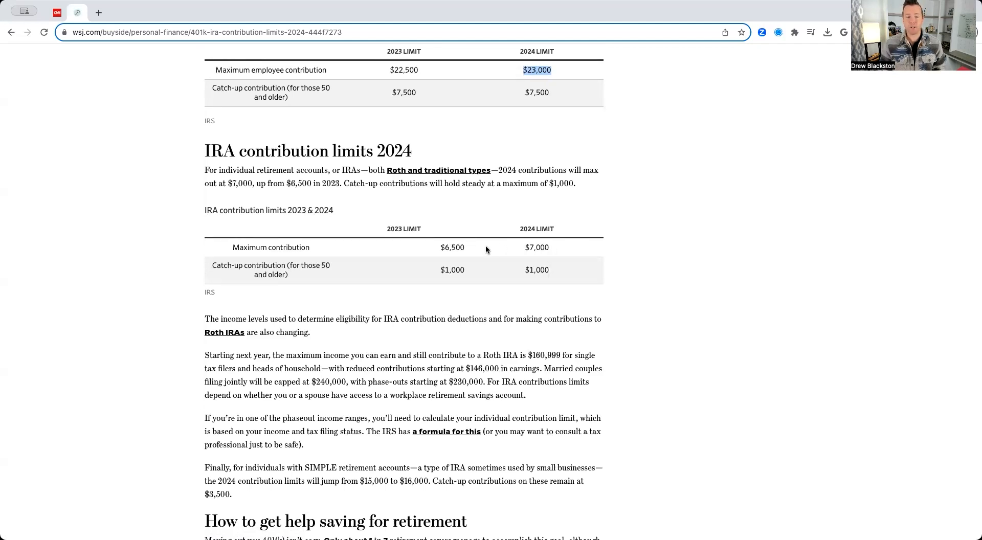
mouse_move(502, 250)
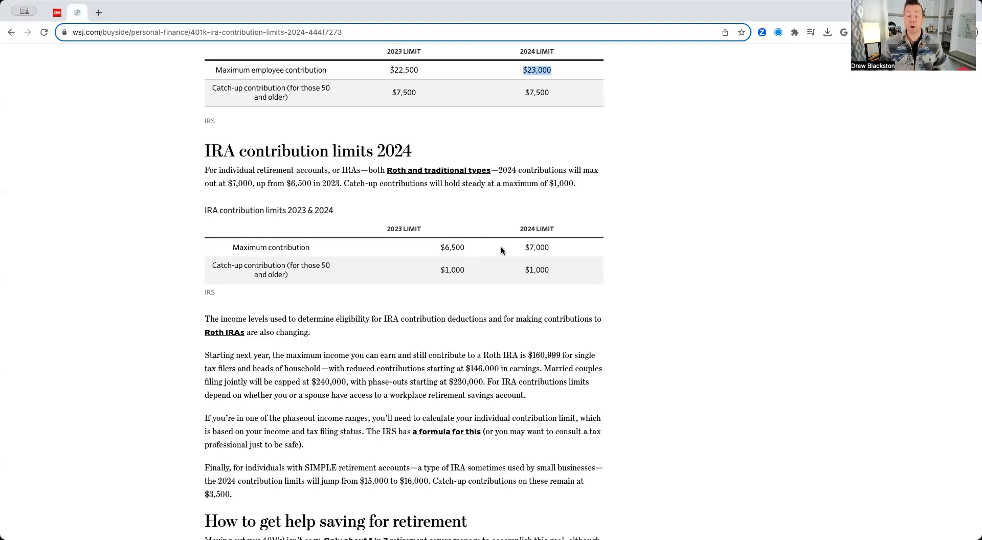
mouse_move(266, 275)
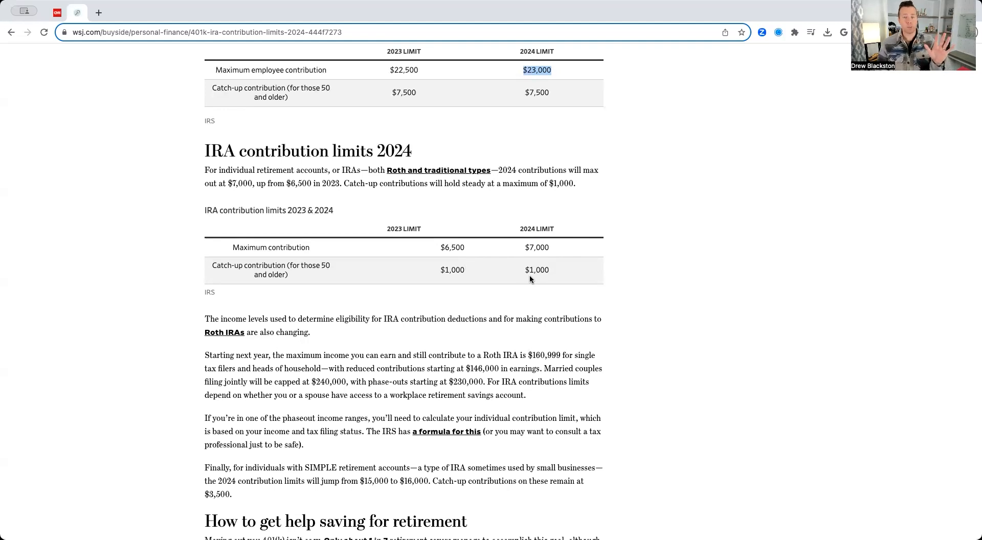
mouse_move(519, 274)
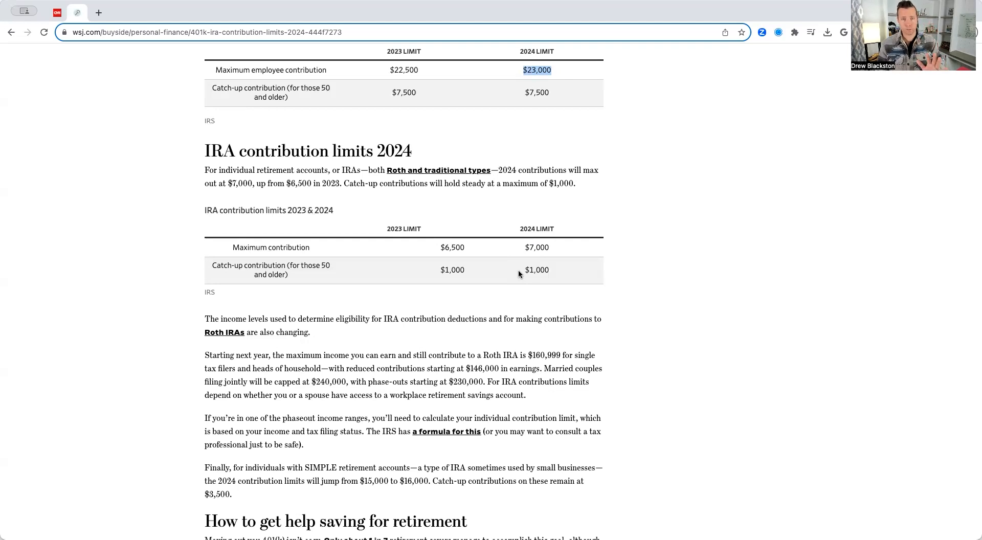
mouse_move(498, 276)
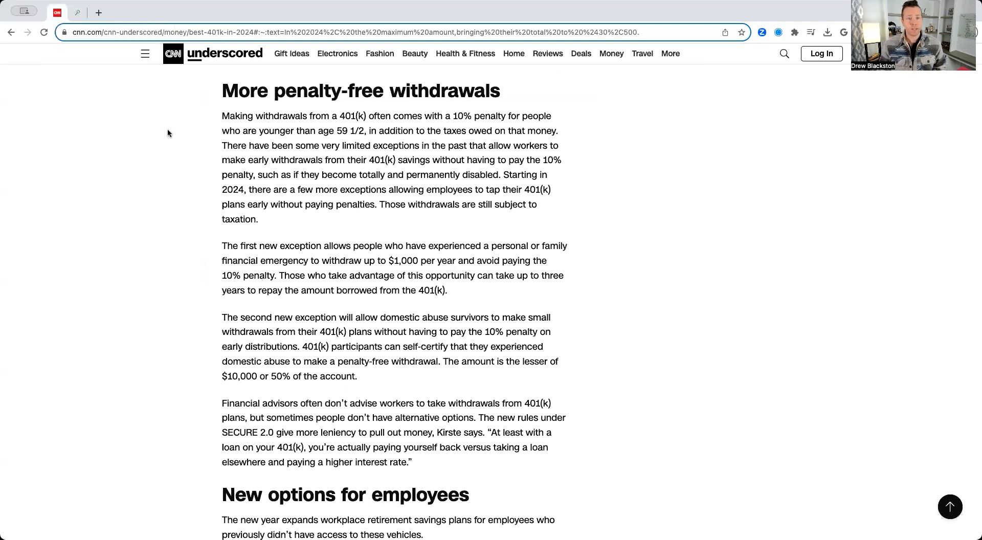
Highlight the $1,000 emergency withdrawal exception and its repayment sentence, then clear the highlight.
scroll(down, 3)
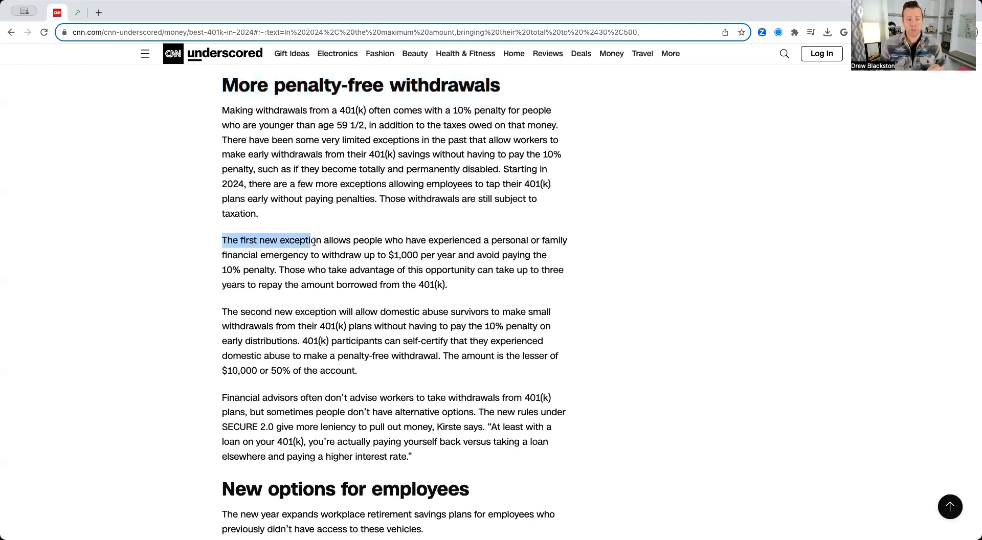
drag(315, 239, 483, 240)
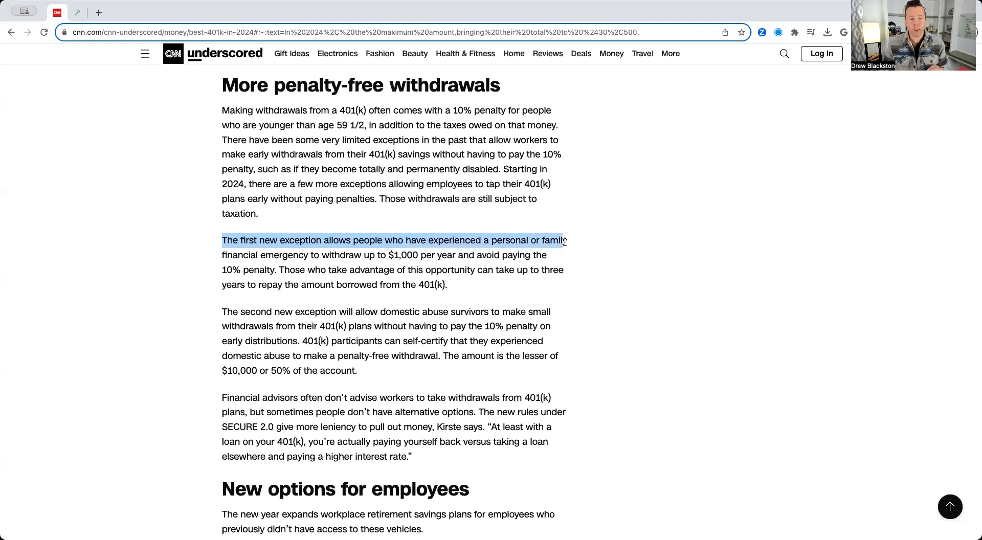
drag(563, 240, 557, 255)
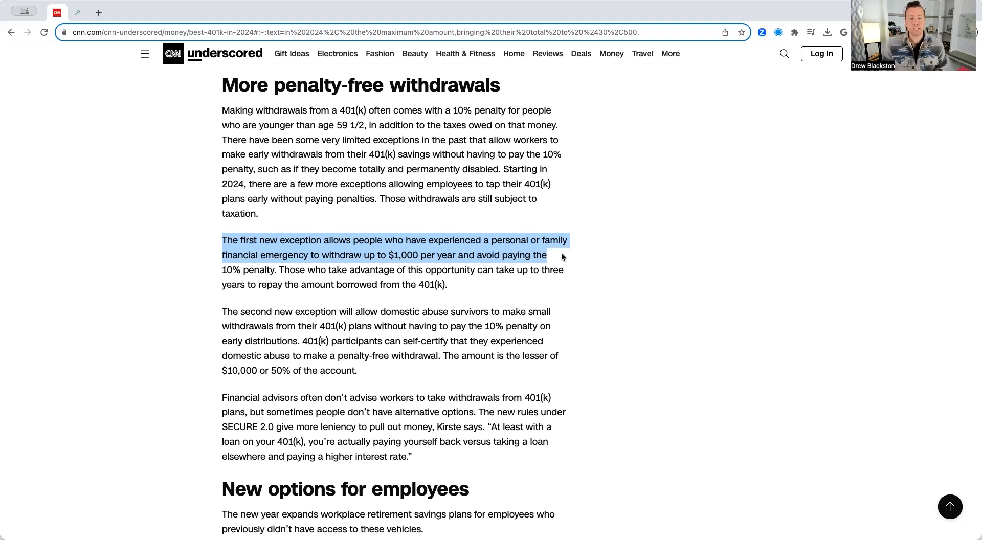
drag(547, 255, 564, 269)
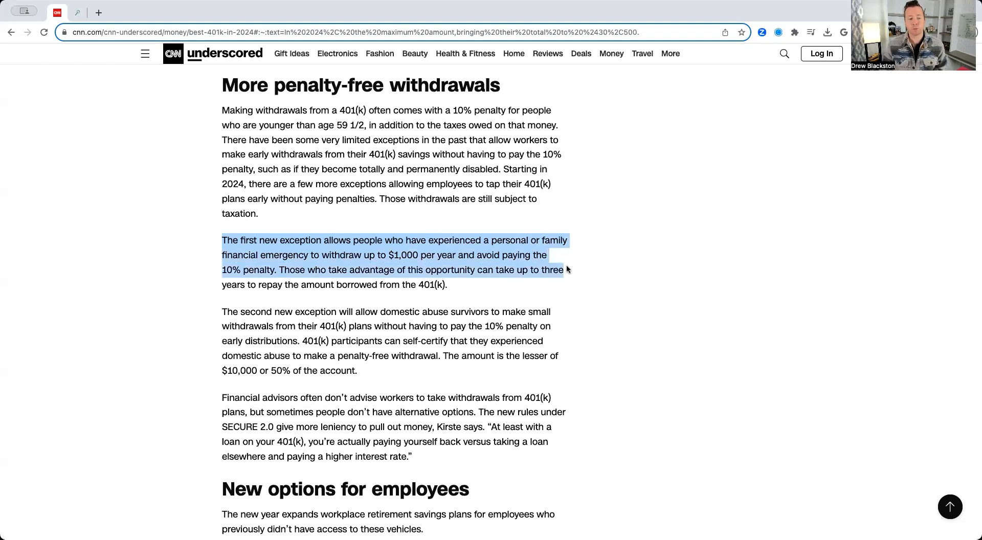
drag(566, 270, 447, 284)
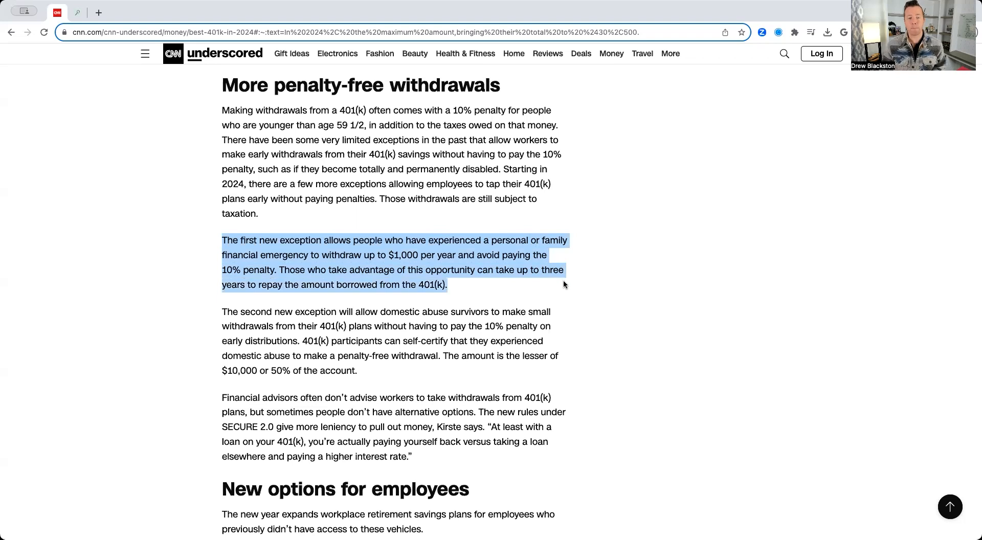
click(451, 288)
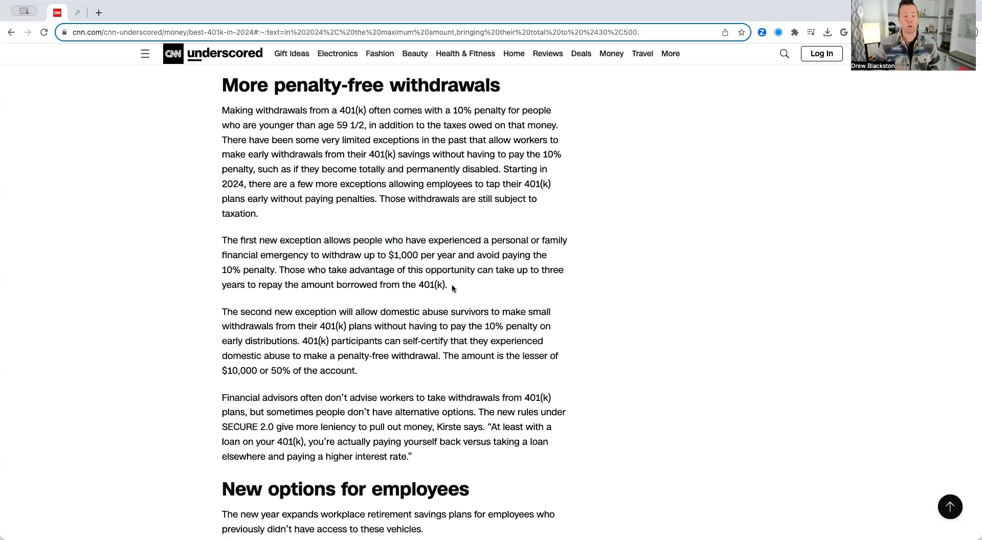
Highlight that 401(k) participants can self-certify domestic abuse, then reach 'New options for employees'.
scroll(down, 3)
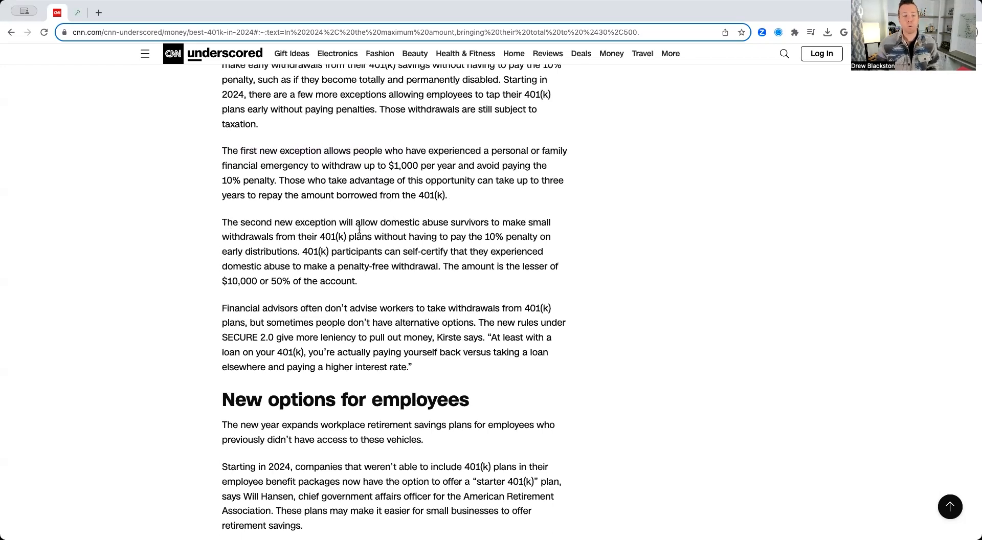
mouse_move(443, 237)
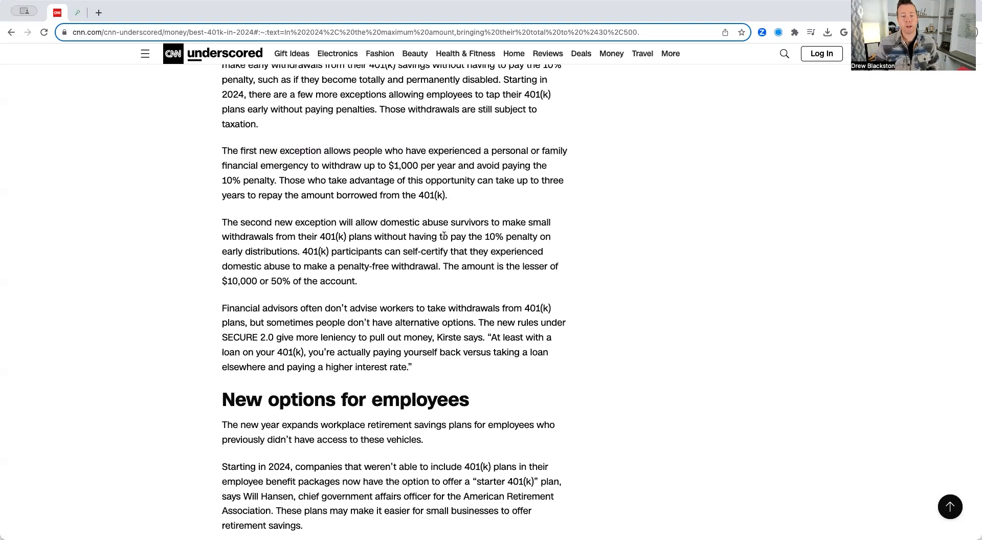
mouse_move(317, 242)
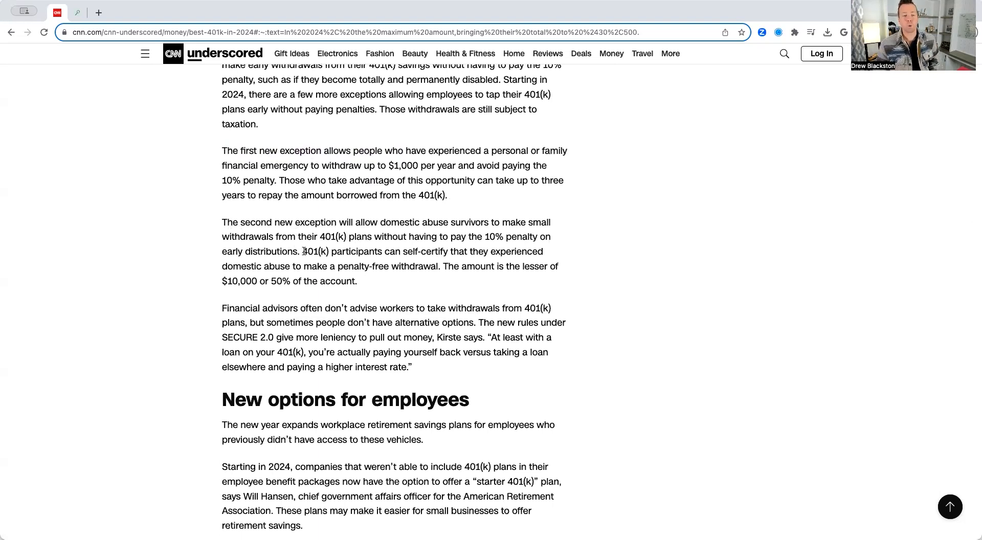
drag(303, 251, 401, 251)
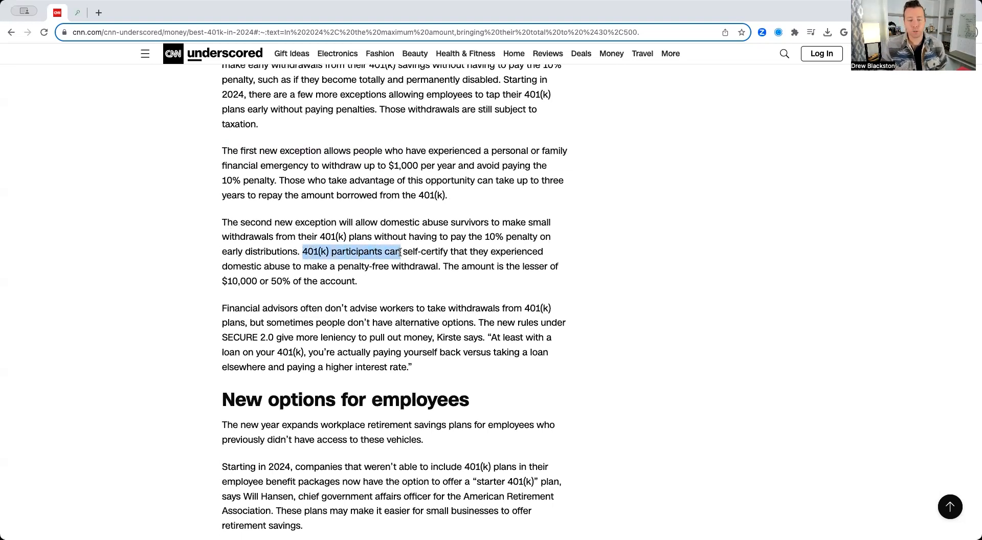
drag(401, 251, 401, 267)
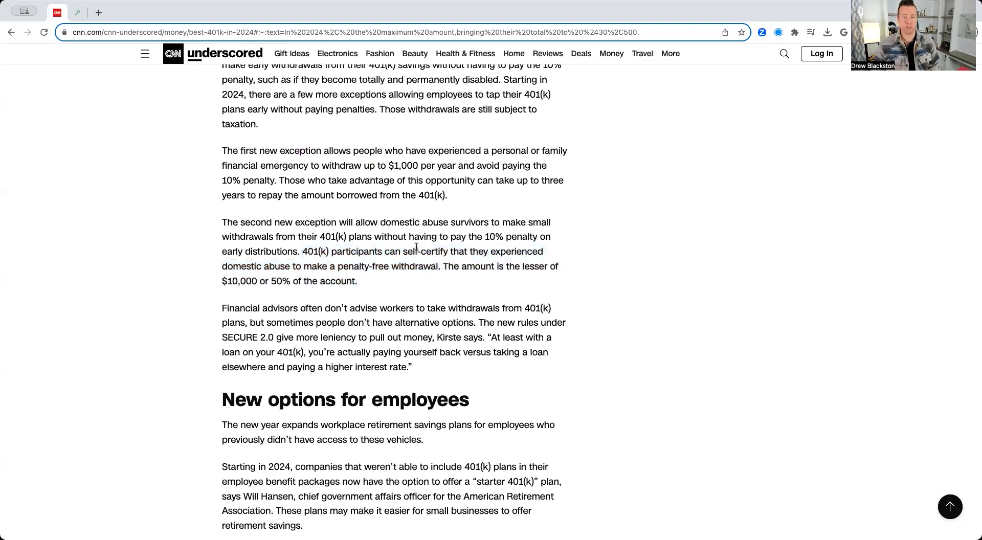
scroll(down, 3)
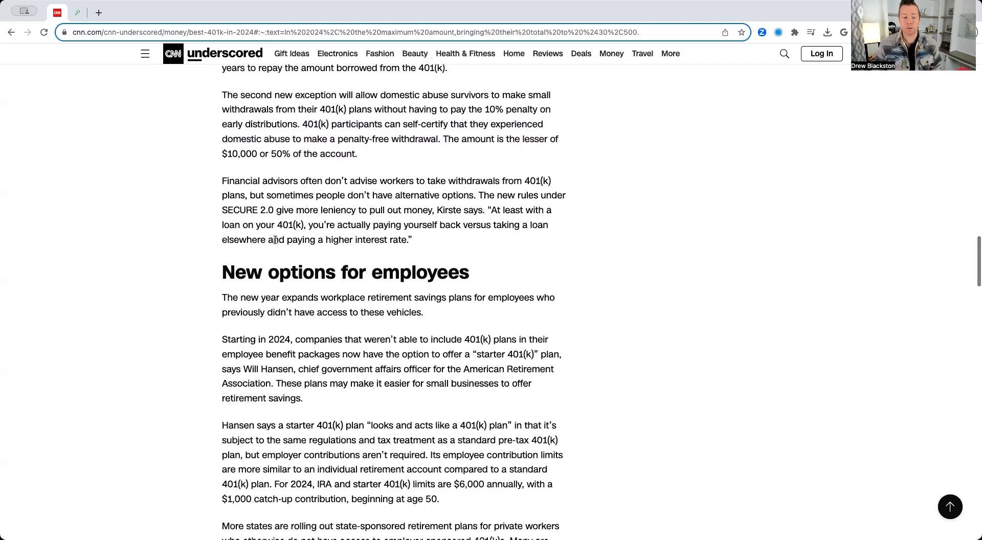
Scroll to and highlight the 'Pay off student loans, get matching money' heading.
scroll(down, 3)
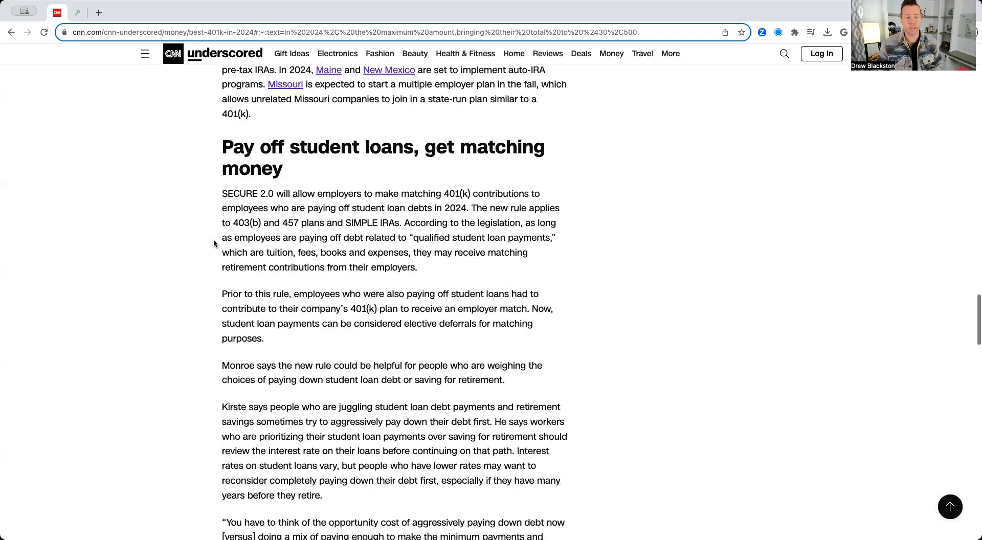
scroll(down, 3)
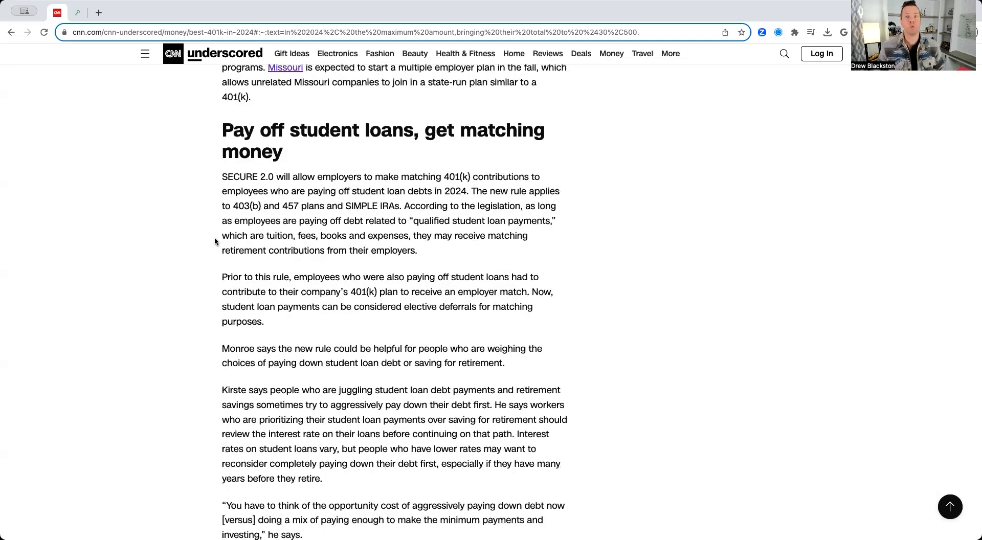
mouse_move(207, 184)
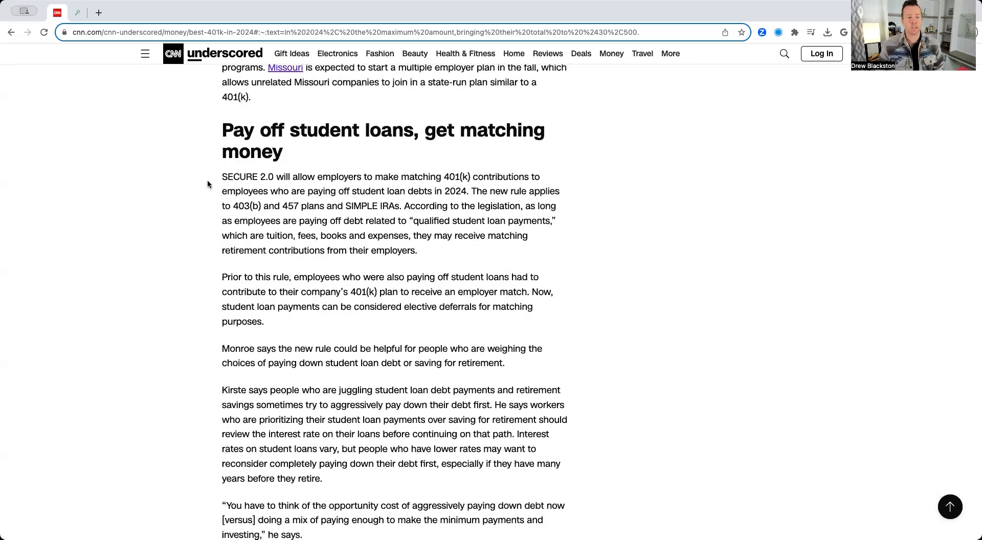
scroll(down, 3)
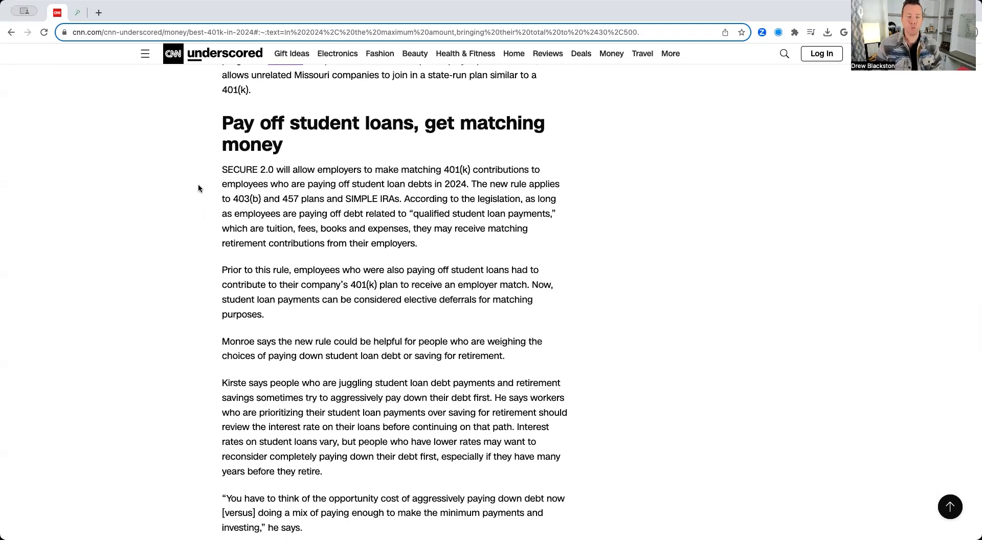
drag(221, 123, 356, 123)
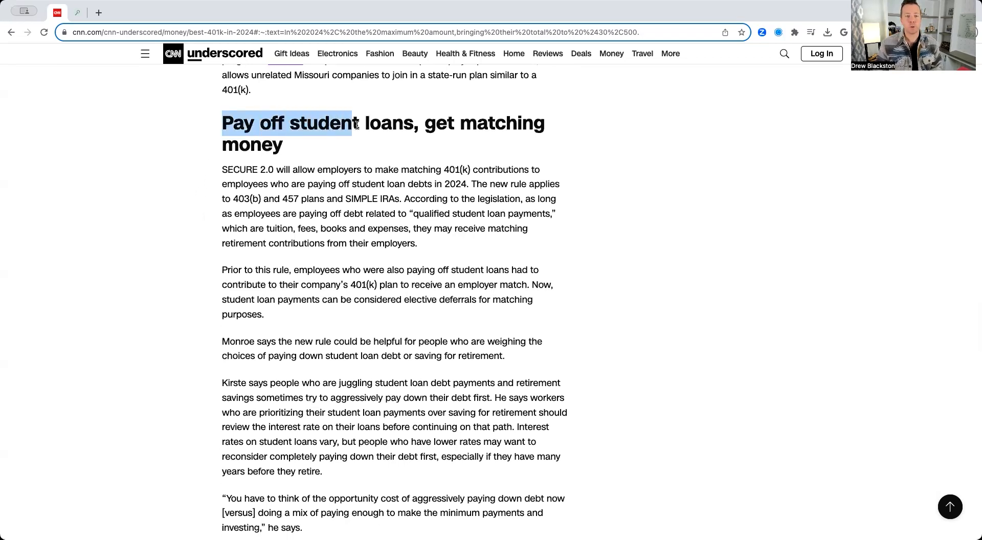
drag(353, 123, 505, 123)
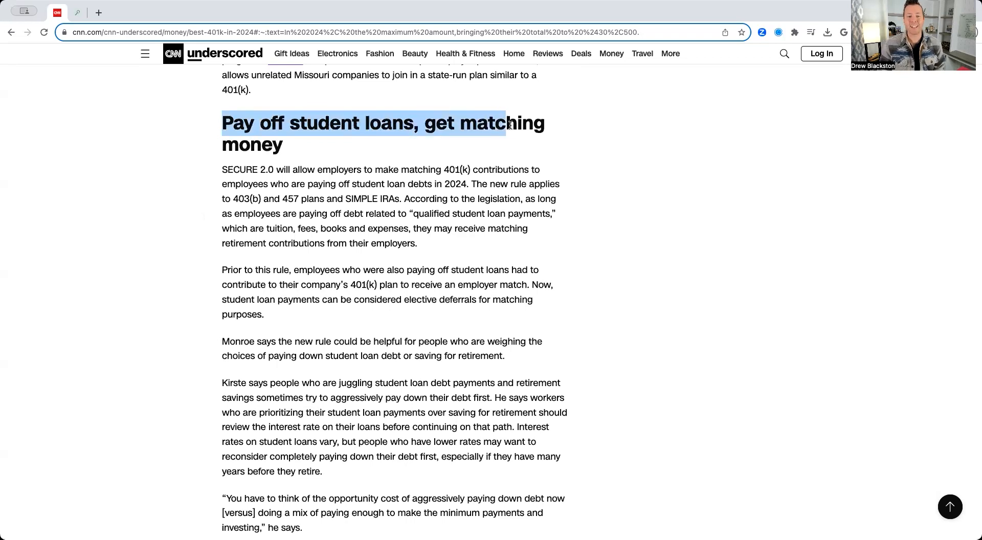
drag(507, 123, 548, 143)
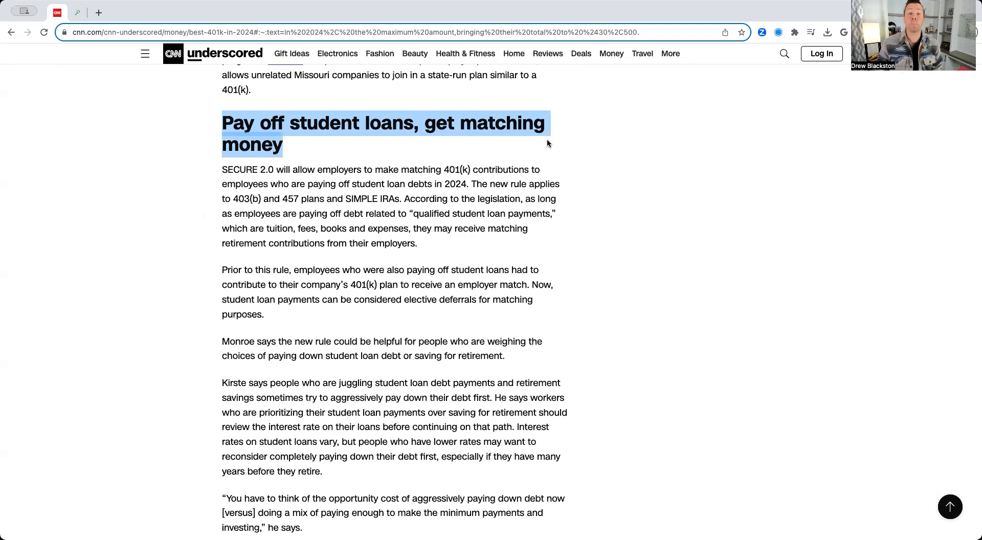
mouse_move(335, 188)
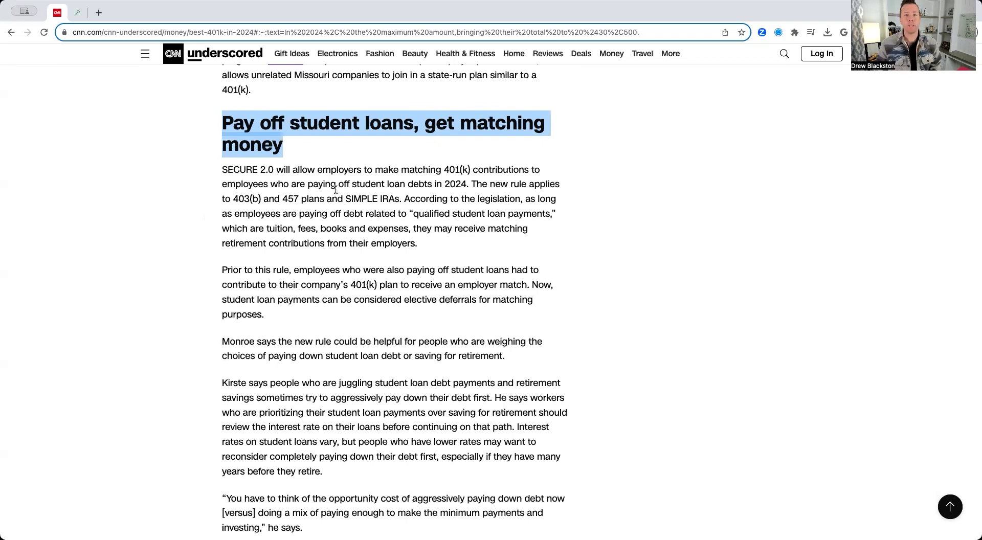
mouse_move(317, 206)
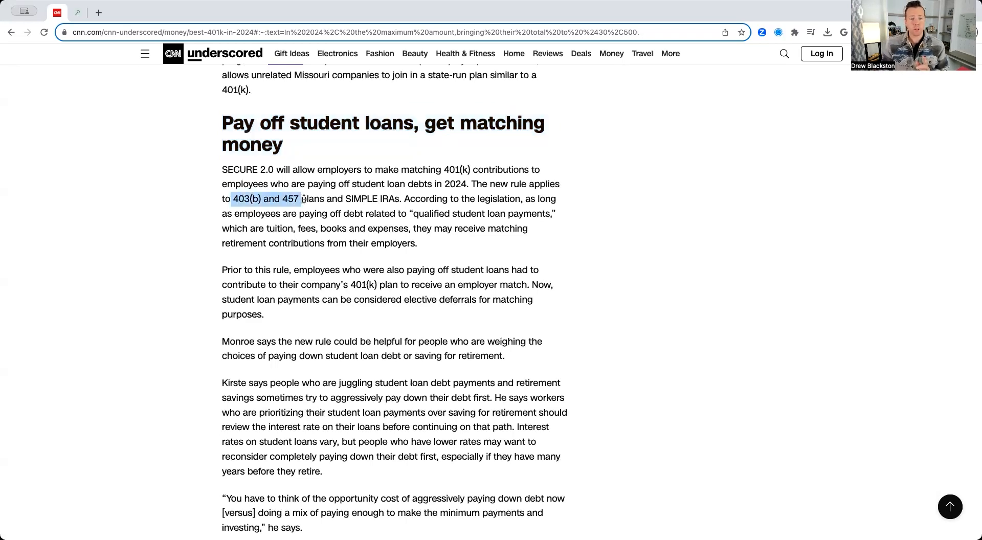
Highlight the 403(b) and 457 plan types, clear it, and scroll toward Featured Investing Products.
drag(300, 198, 395, 198)
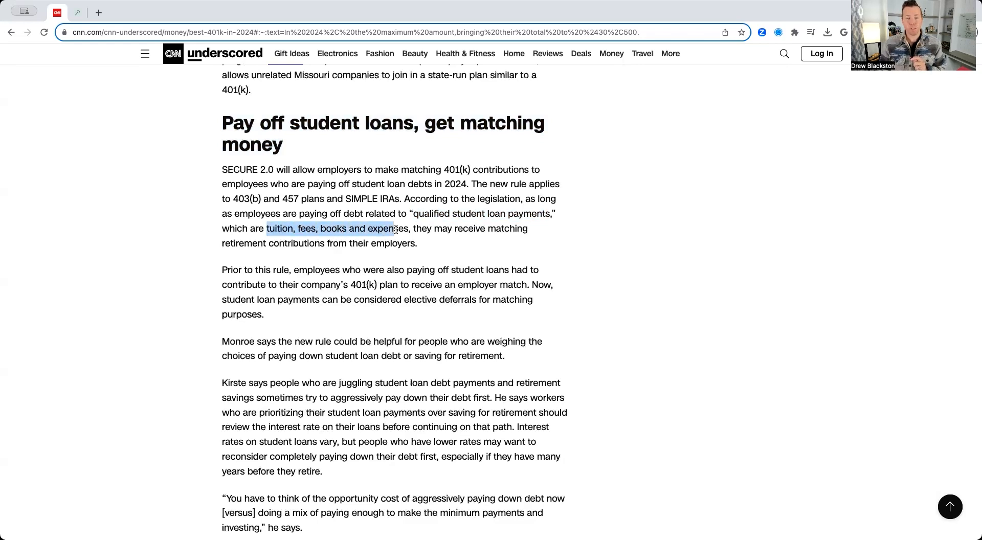
click(486, 230)
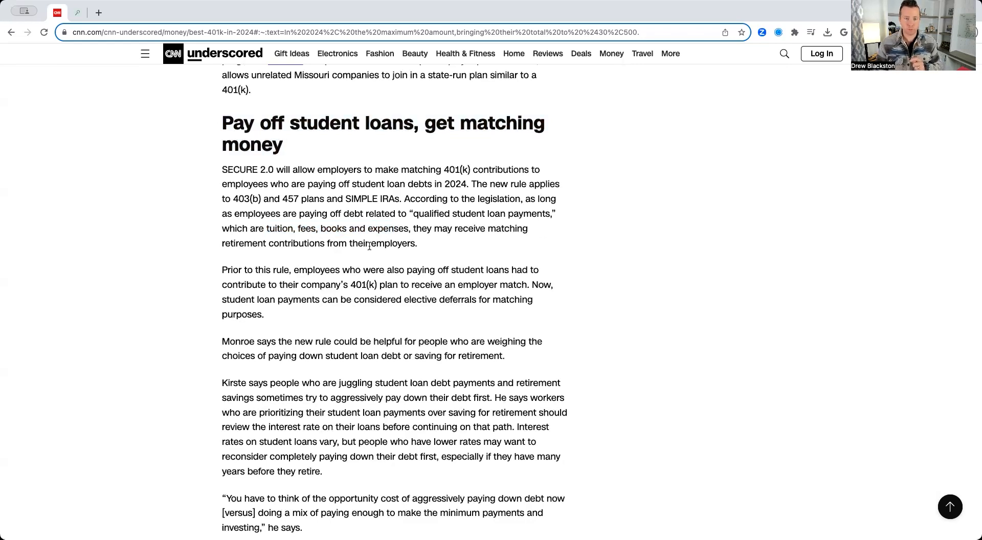
scroll(down, 3)
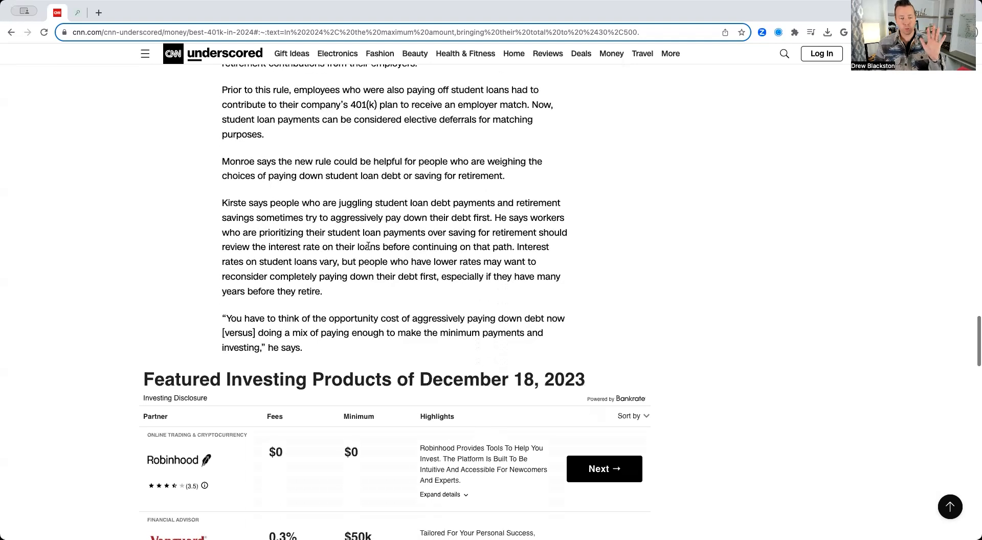